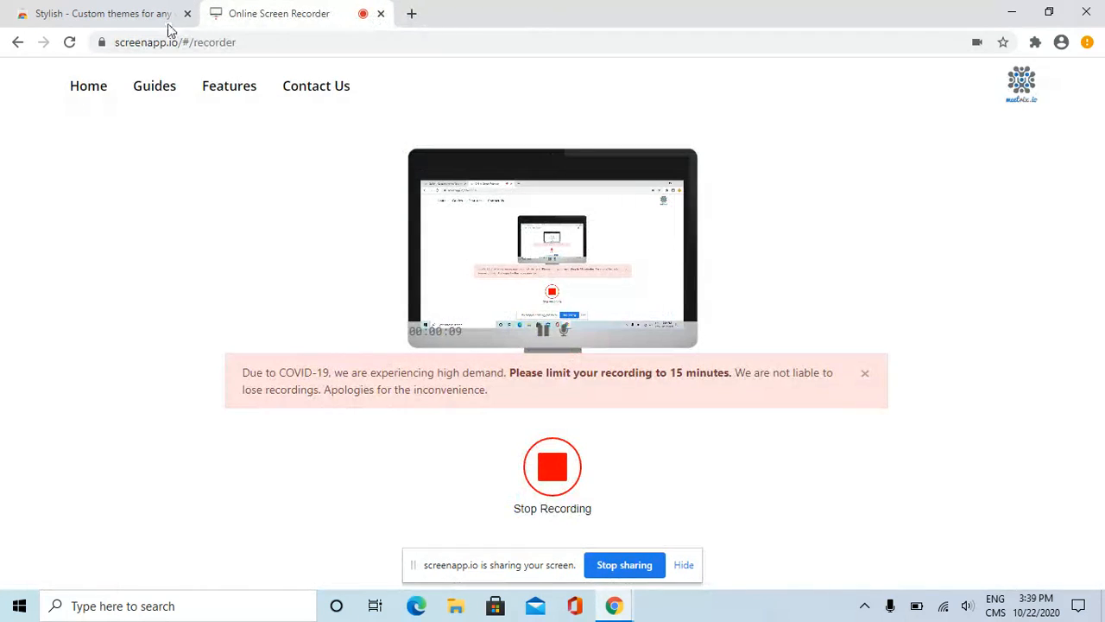
Return to the installed Stylish listing and follow its userstyles.org link into a new tab.
left_click(104, 13)
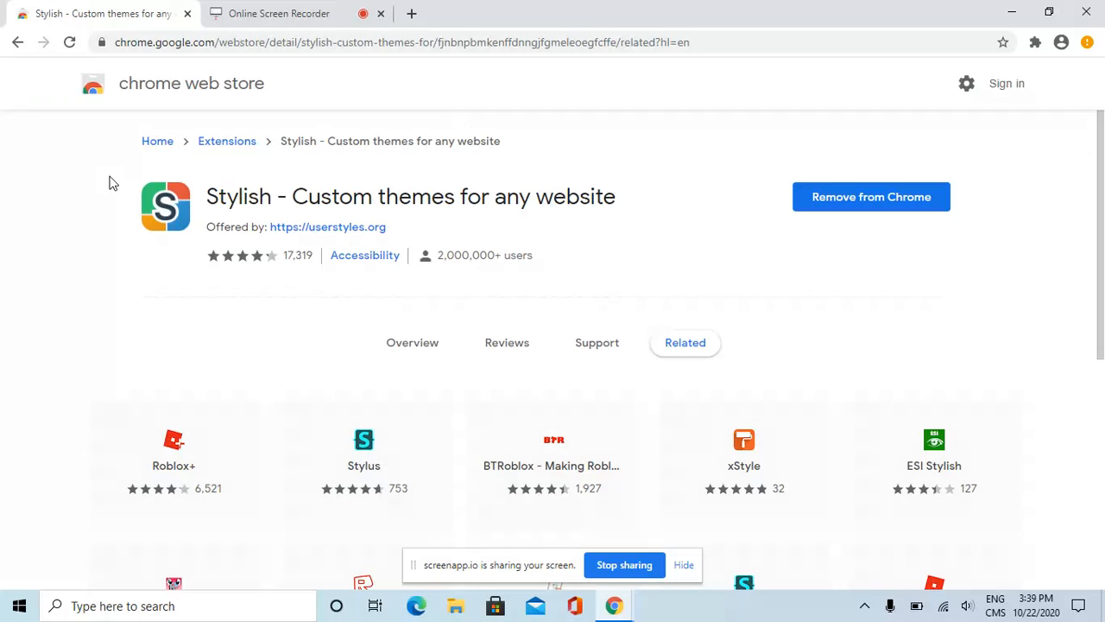
mouse_move(362, 233)
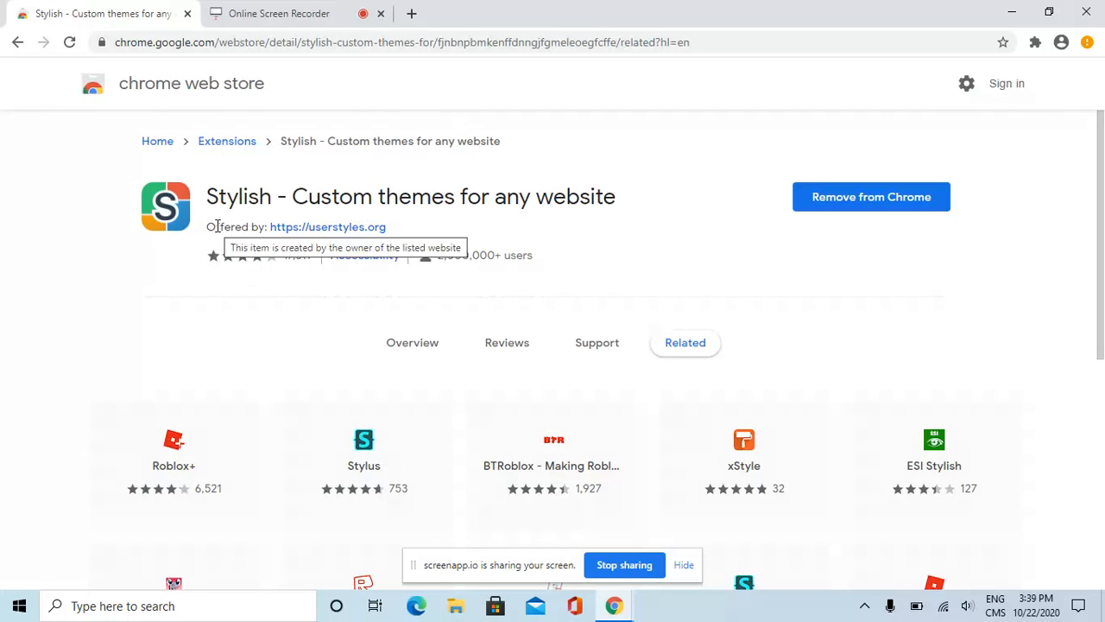
mouse_move(952, 34)
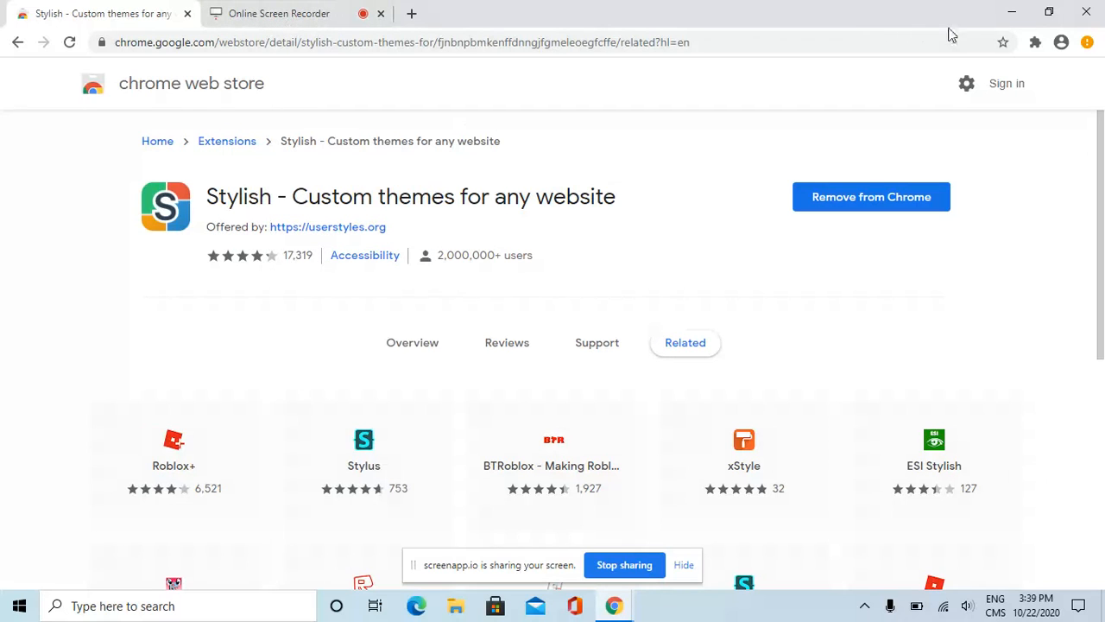
left_click(1034, 42)
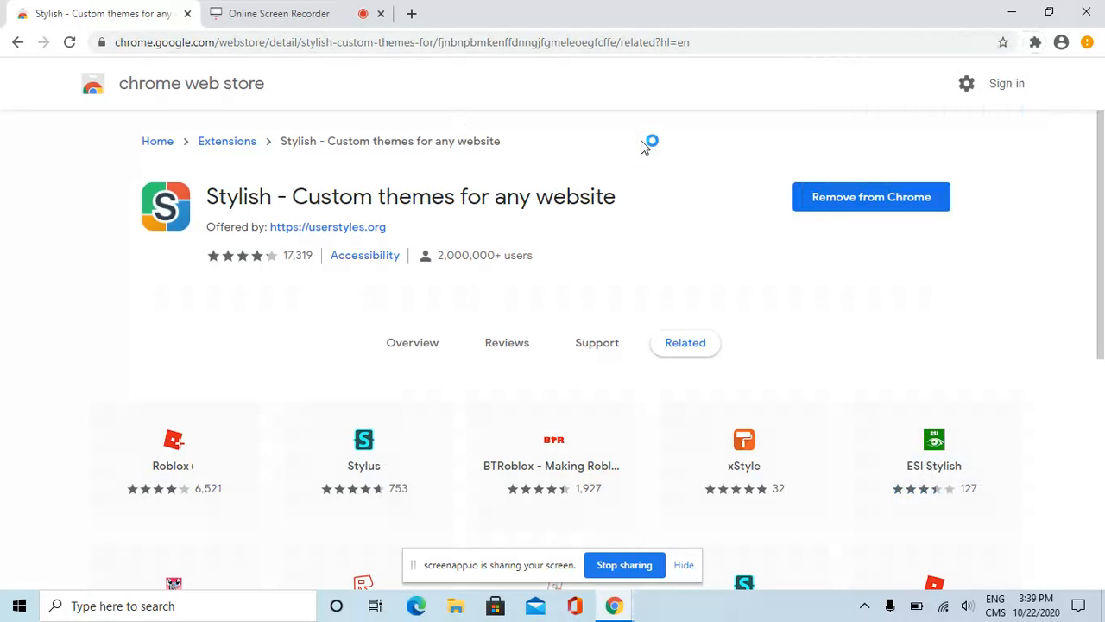
left_click(1035, 41)
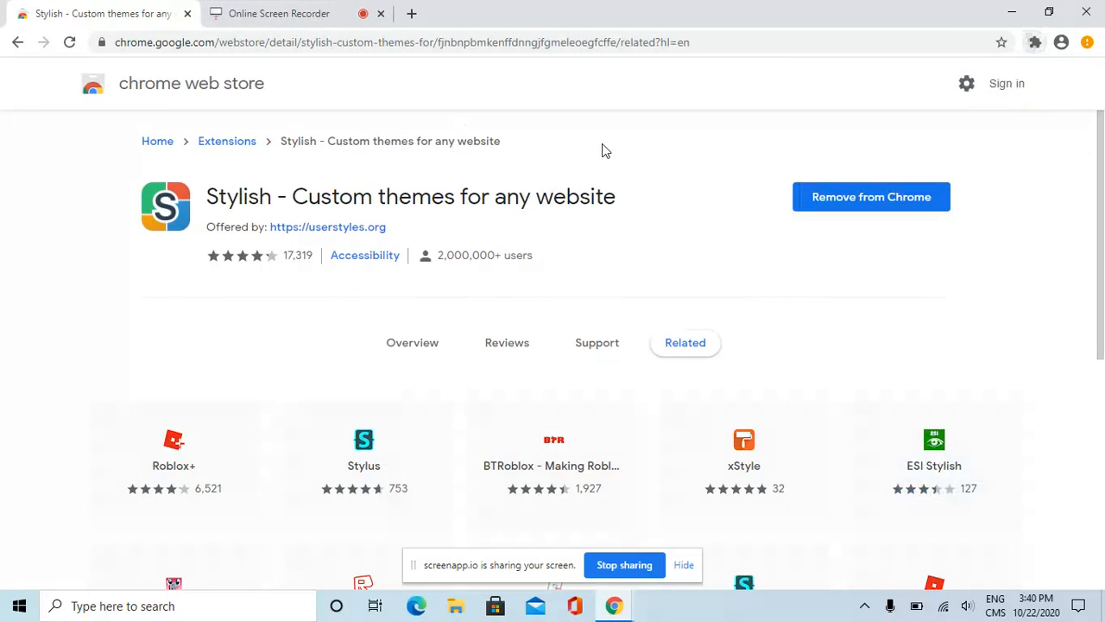
left_click(327, 226)
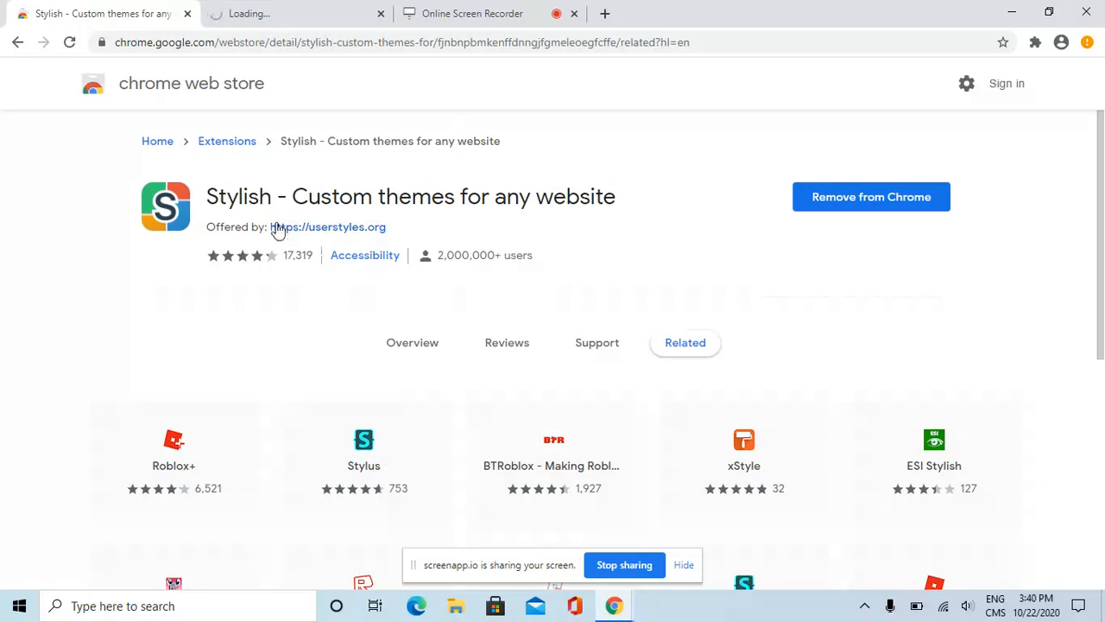
mouse_move(383, 246)
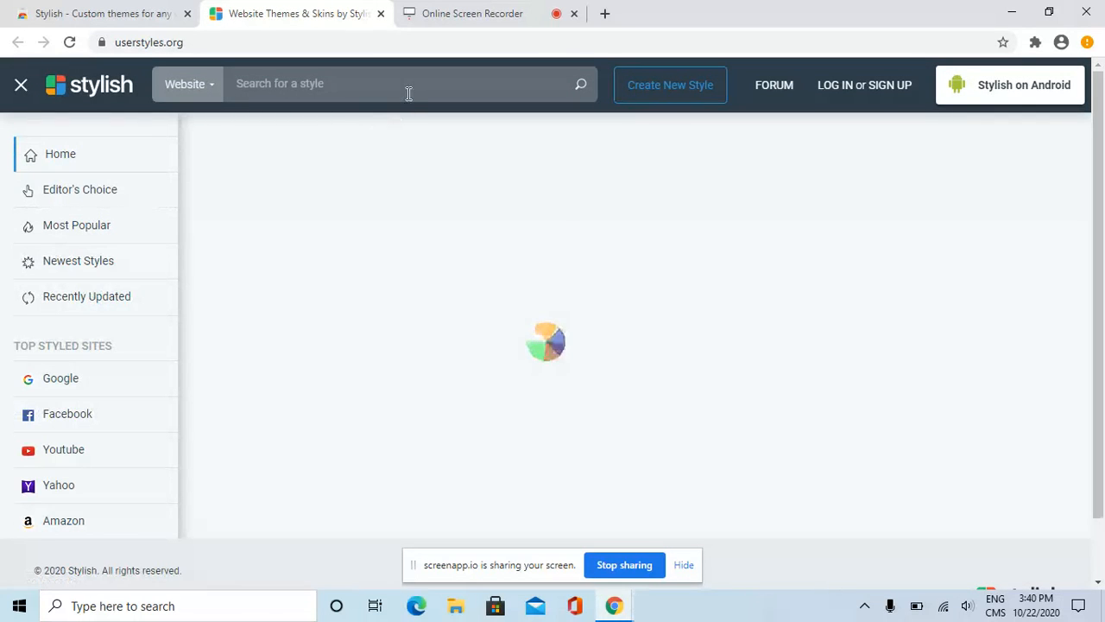
Search userstyles.org for 'roblox 2011' styles.
left_click(406, 84)
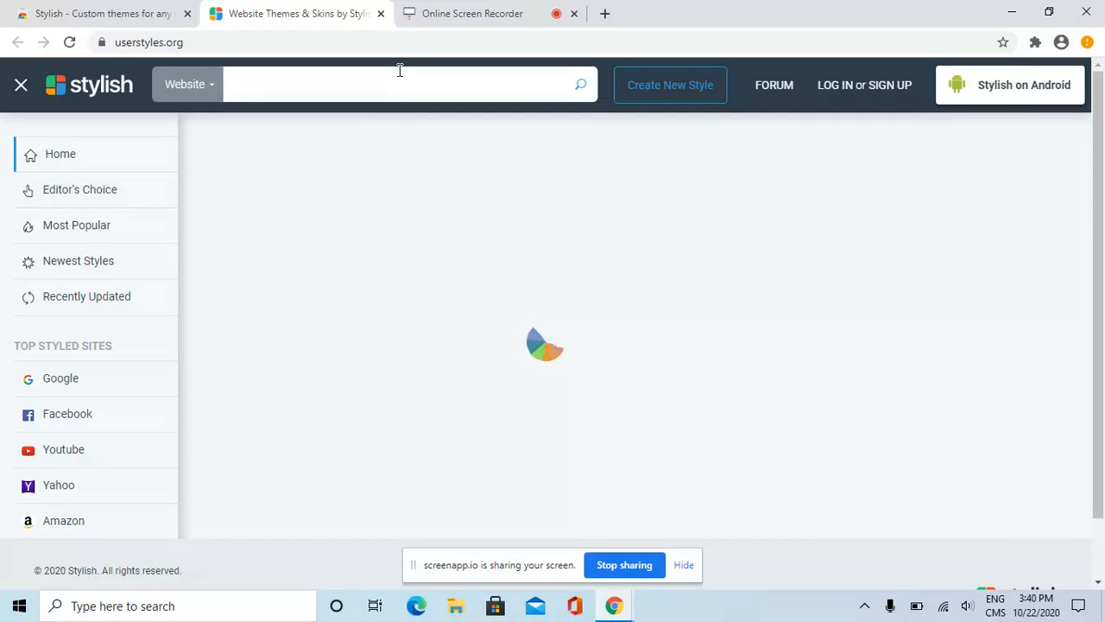
type("roblox 2011")
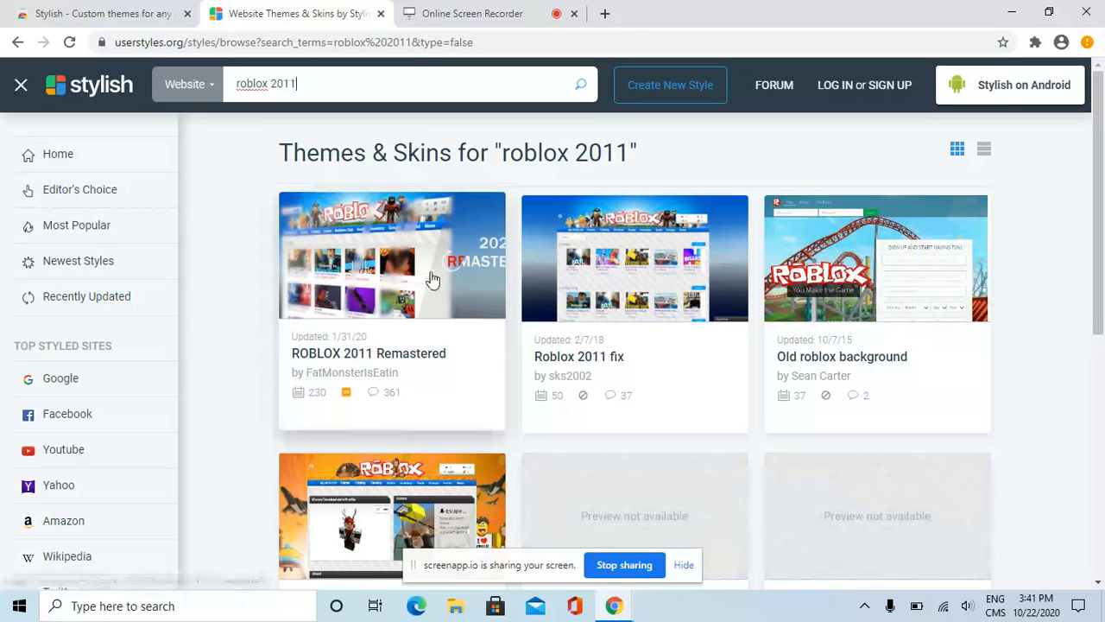
mouse_move(443, 315)
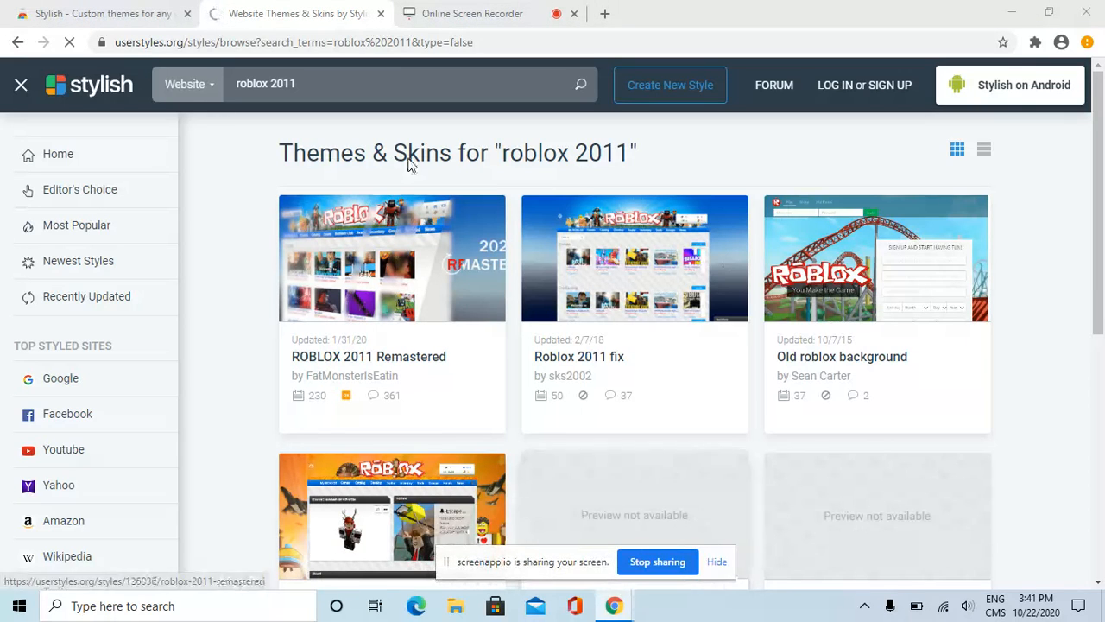
Check the screenapp.io recorder tab, then return to the ROBLOX 2011 Remastered style page.
left_click(472, 13)
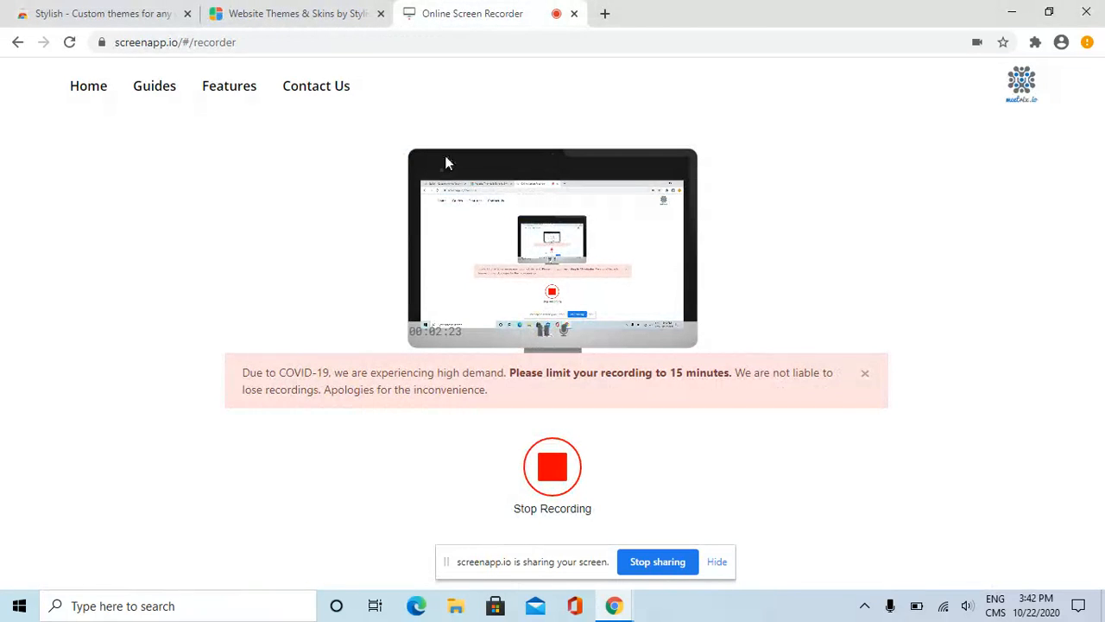
left_click(296, 13)
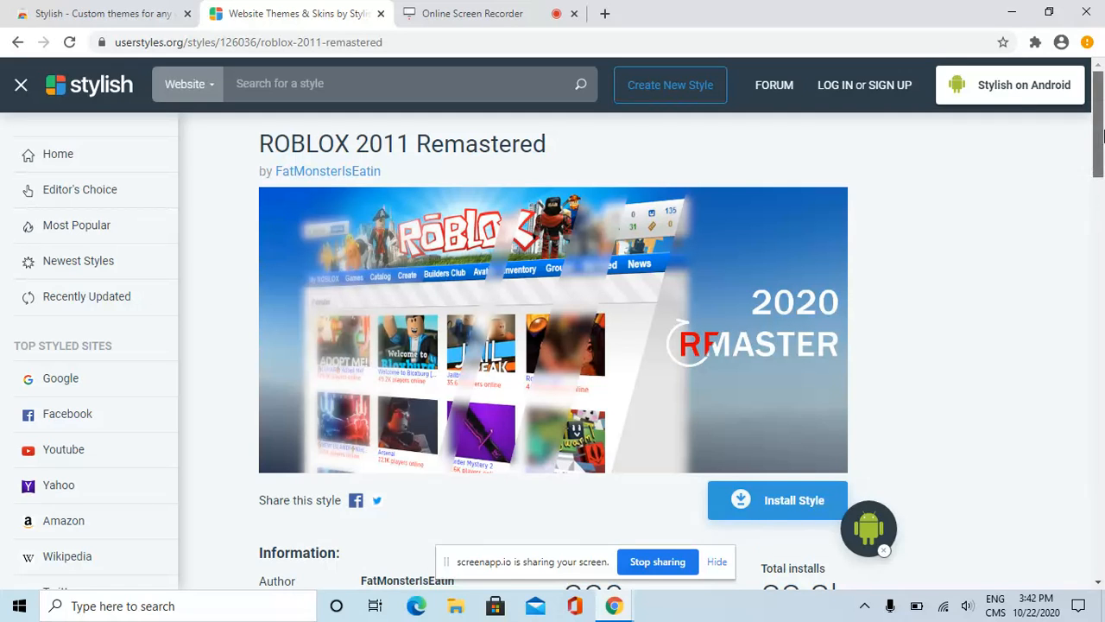
Install the ROBLOX 2011 Remastered style from its userstyles.org page.
scroll("down", 3)
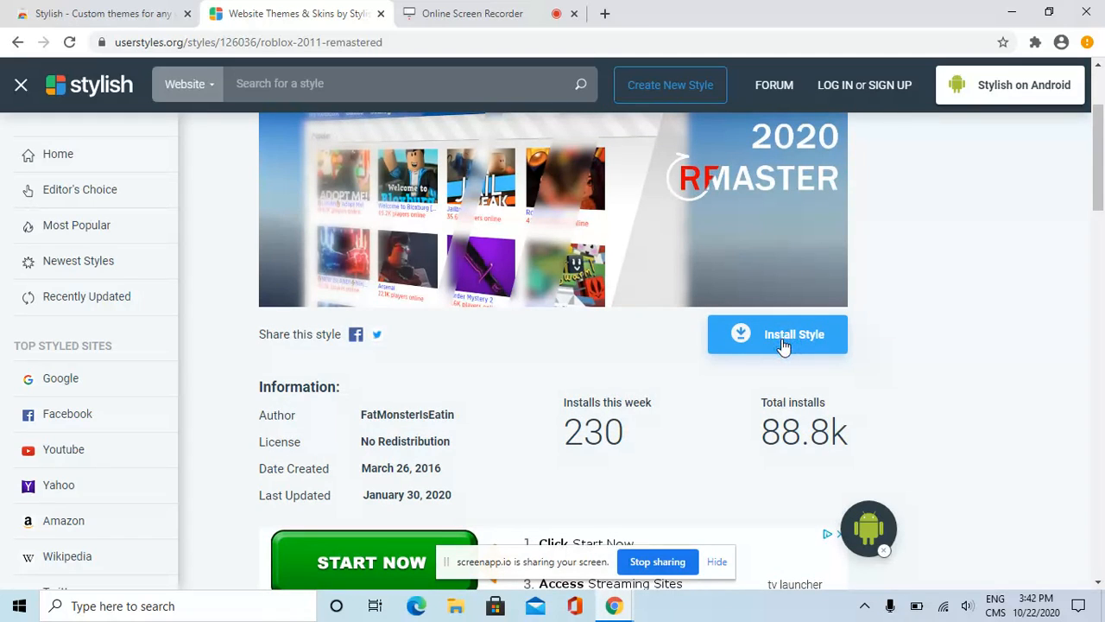
left_click(777, 334)
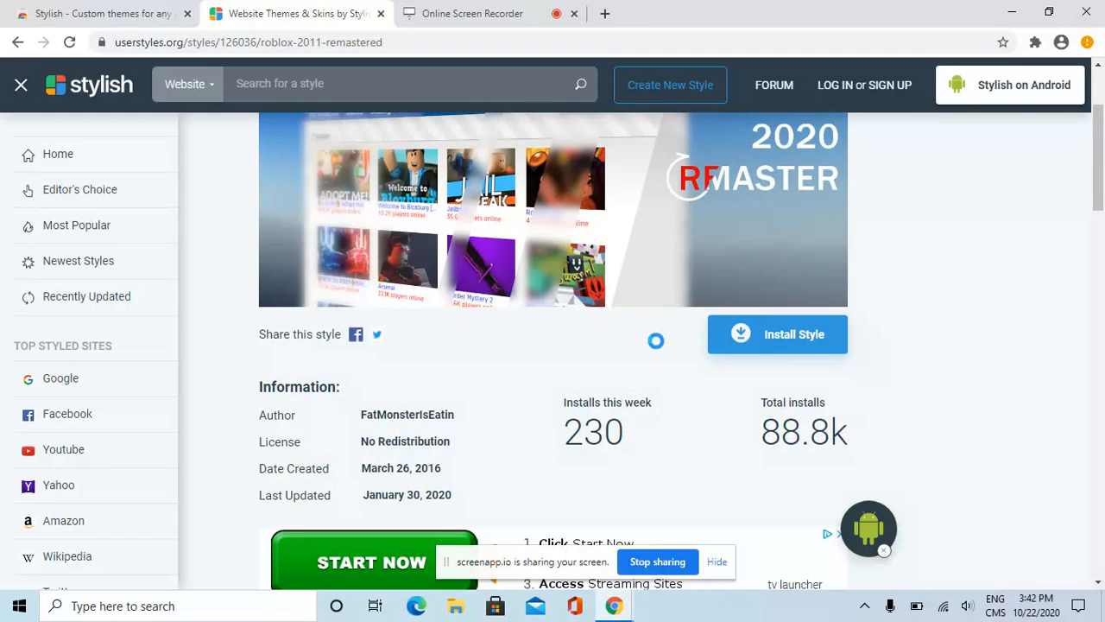
mouse_move(716, 340)
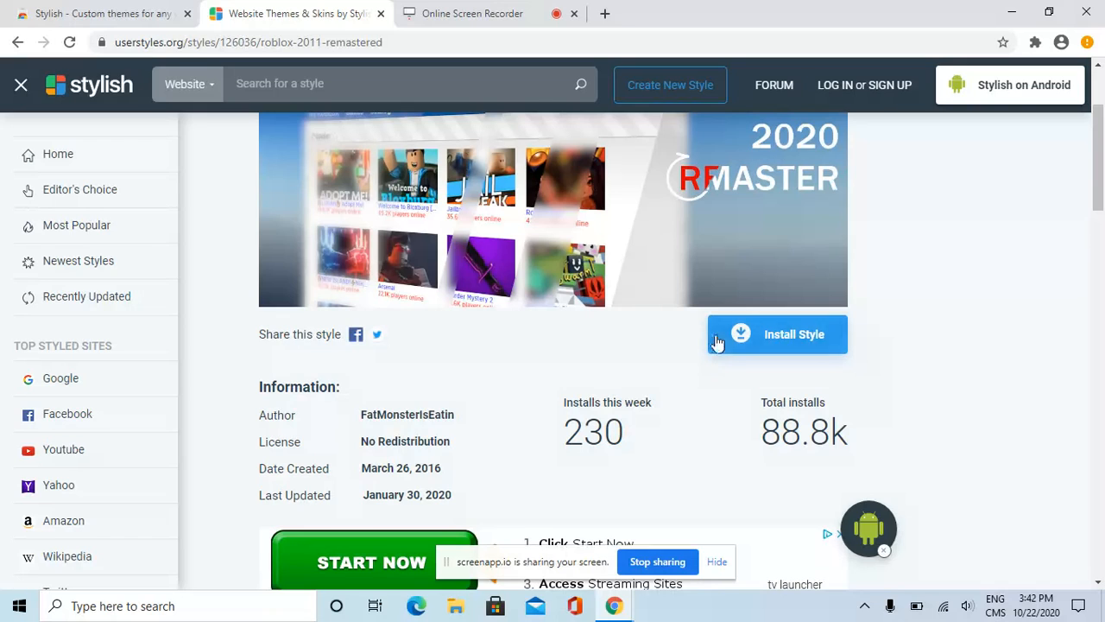
left_click(776, 334)
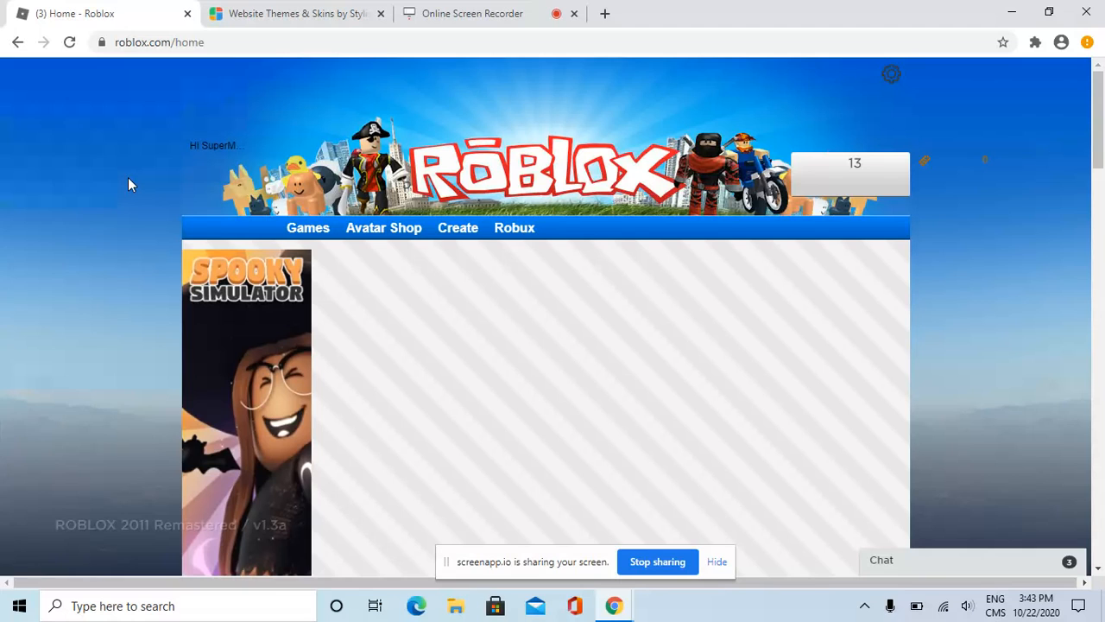
mouse_move(410, 160)
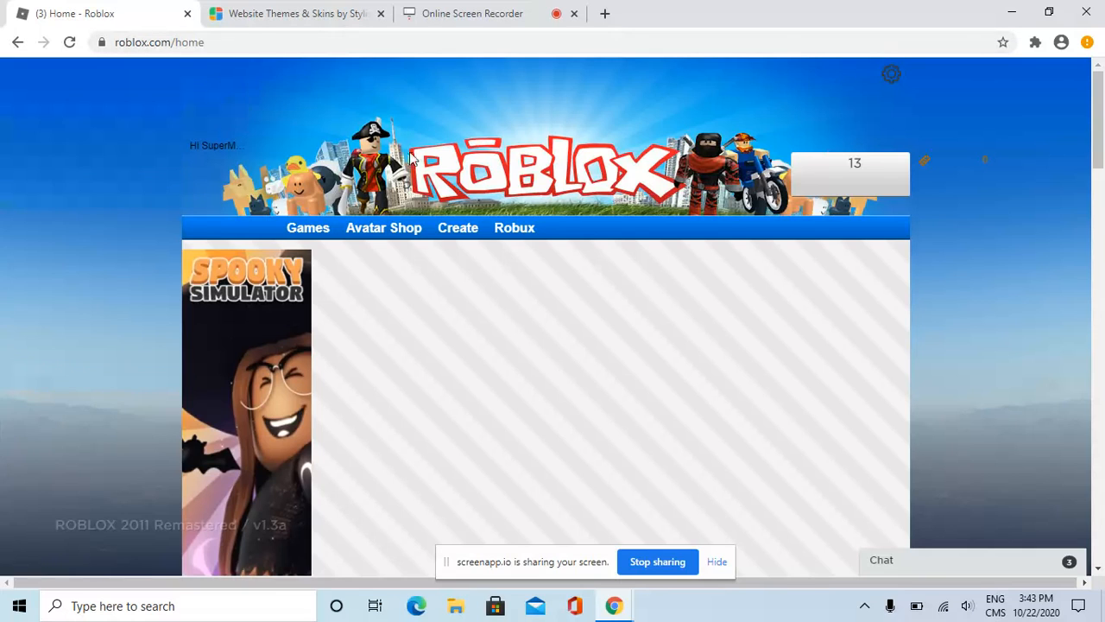